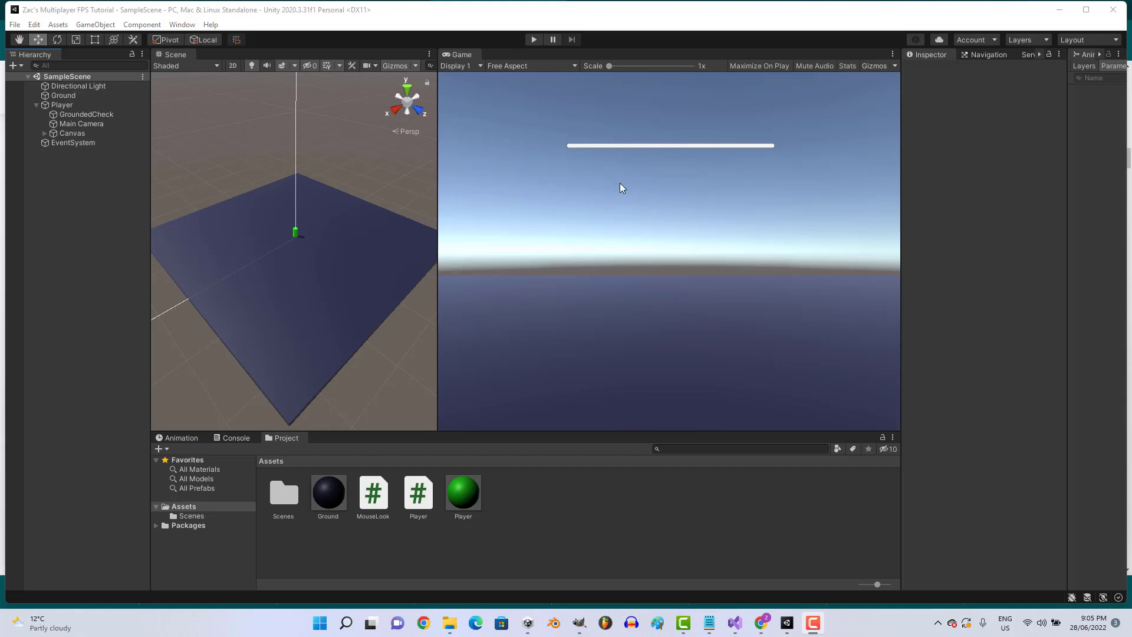
mouse_move(600, 174)
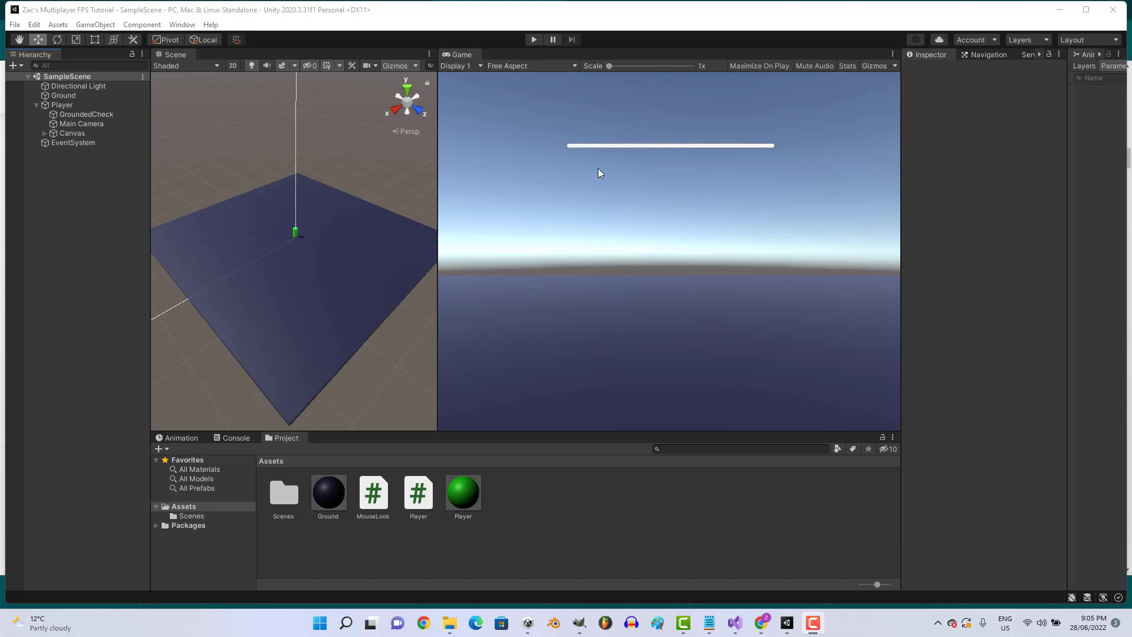
mouse_move(250, 289)
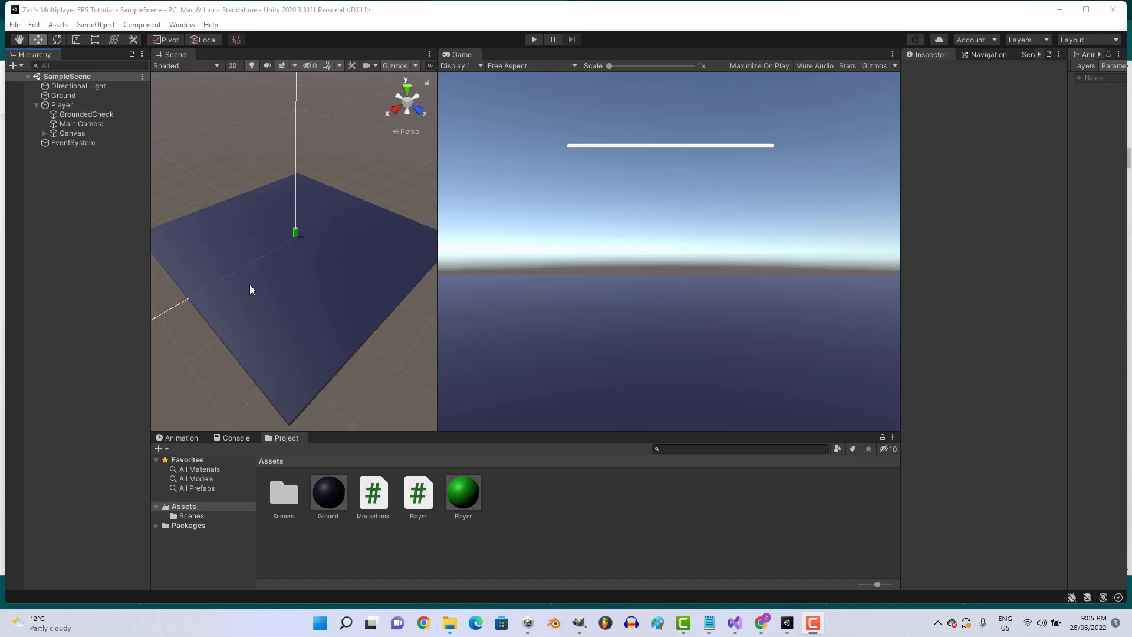
Step: Duplicate the Ground object and rename the copy to Wall
click(64, 96)
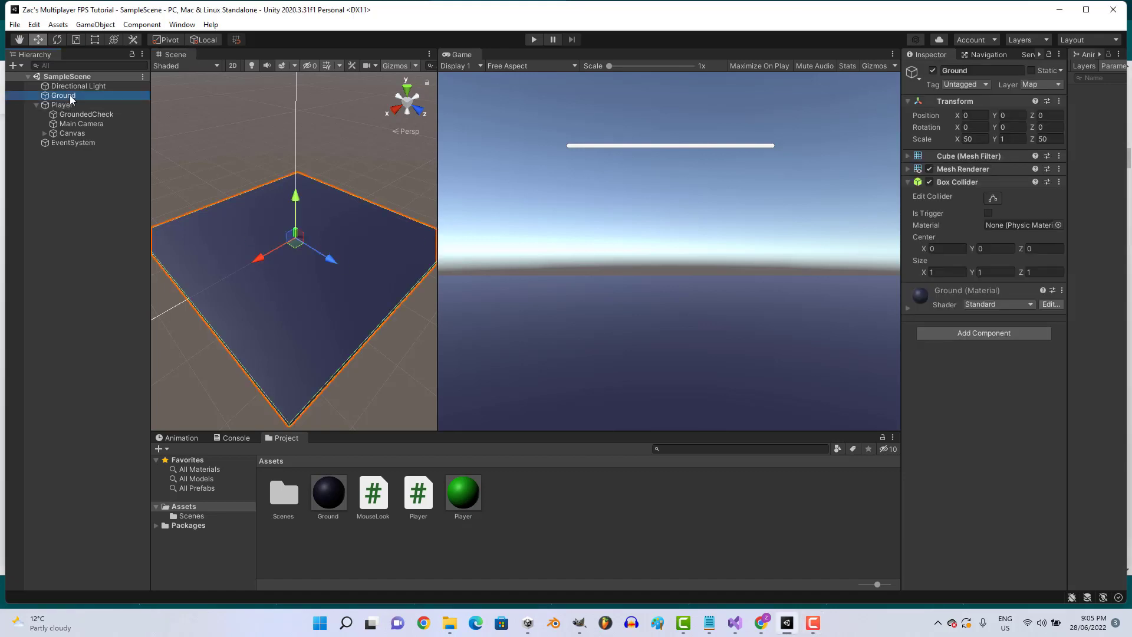
key(ctrl+d)
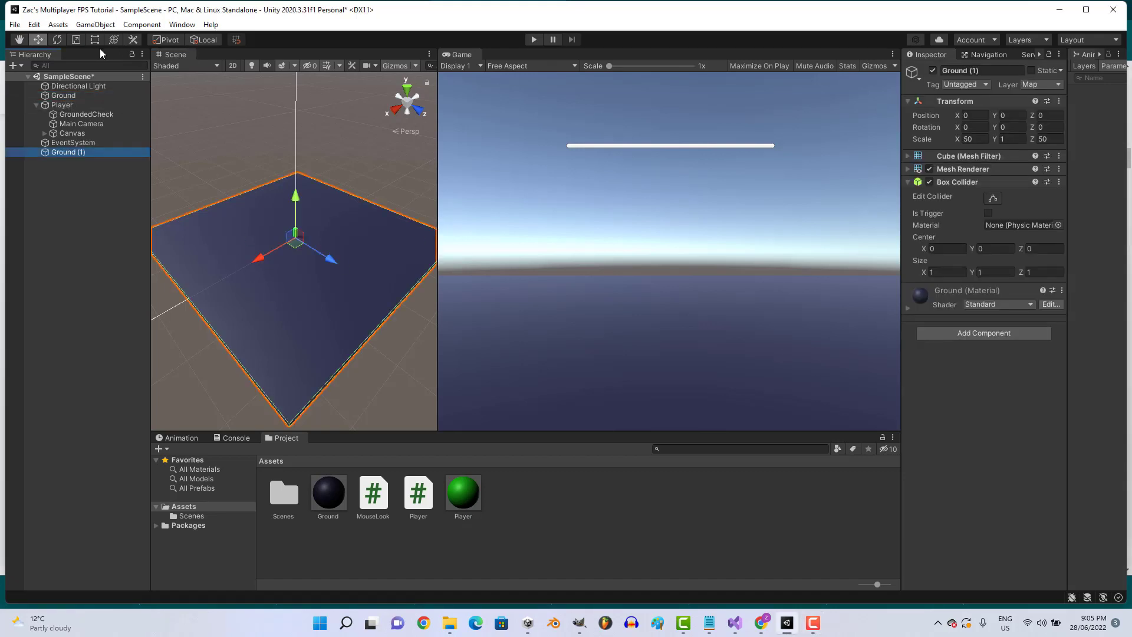
double_click(961, 71)
text(Wall)
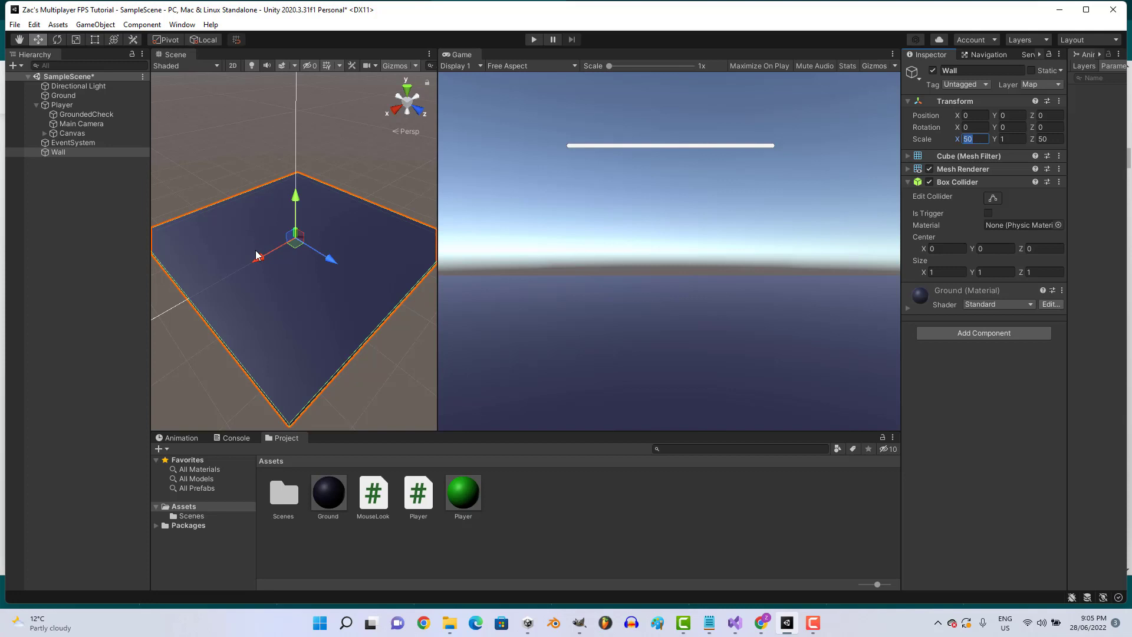
Step: Give the Wall scale 1×4×50 at position X 25, then duplicate it
click(71, 132)
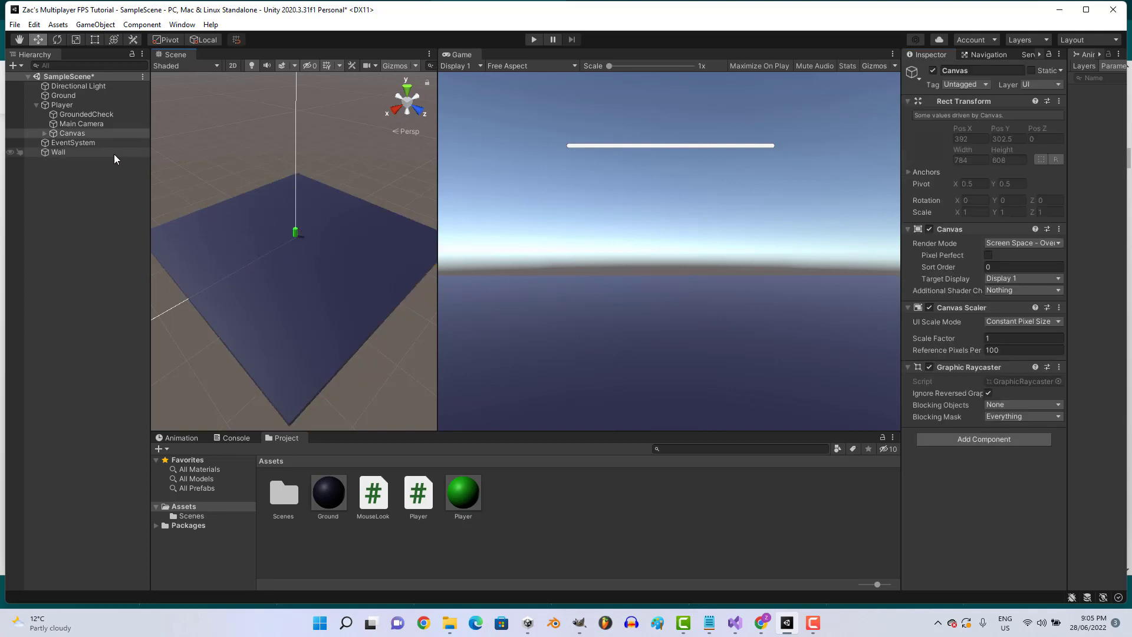
click(58, 153)
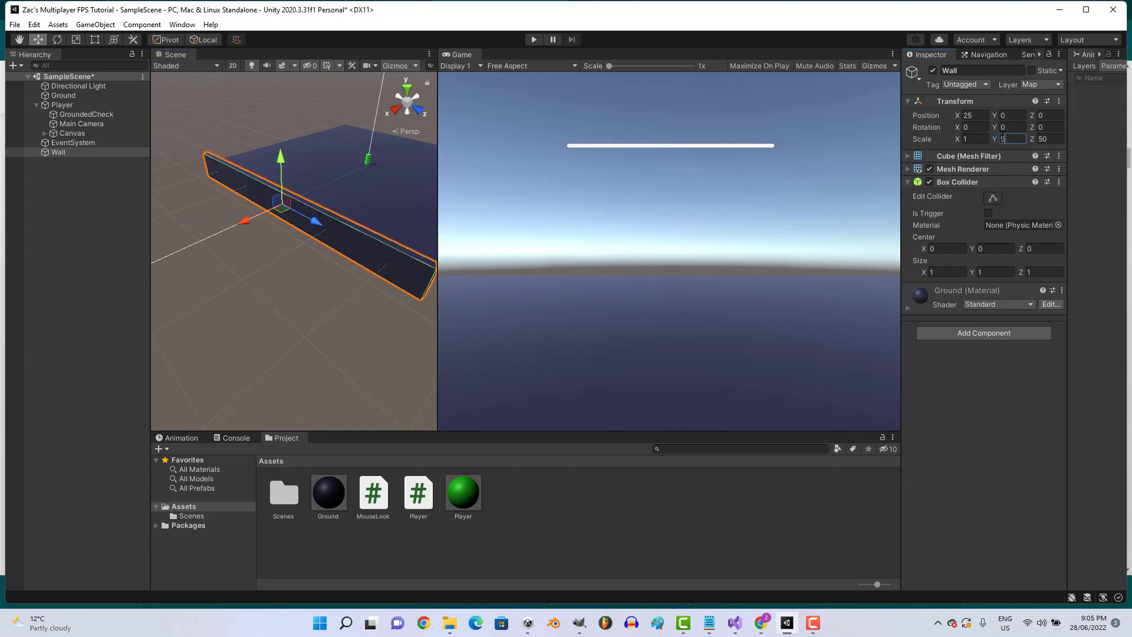
text(4)
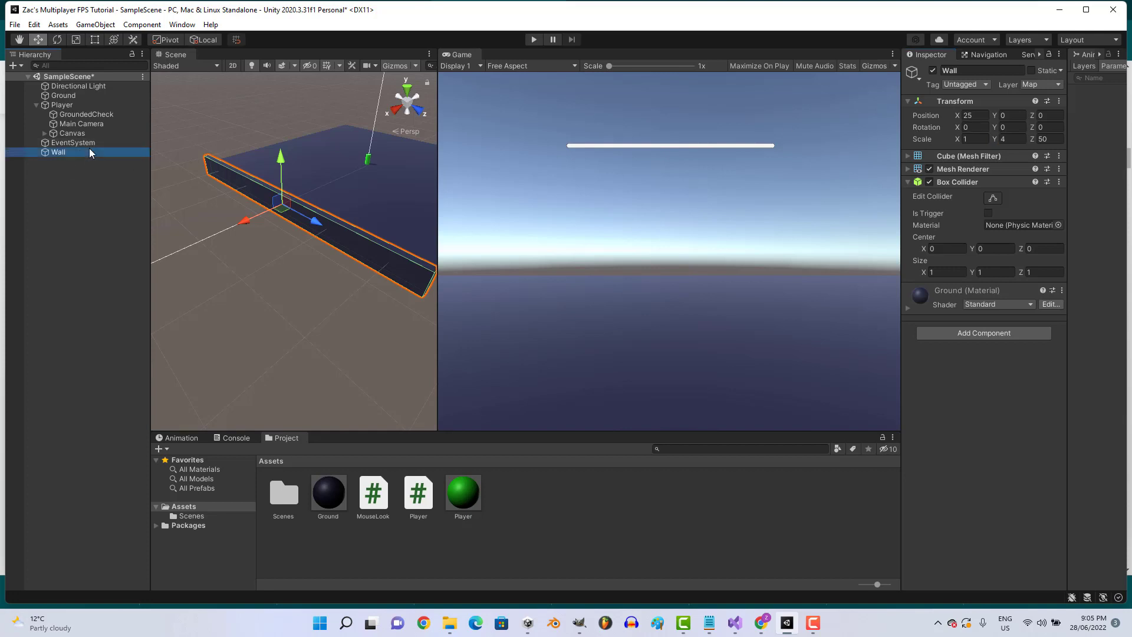
key(ctrl+d)
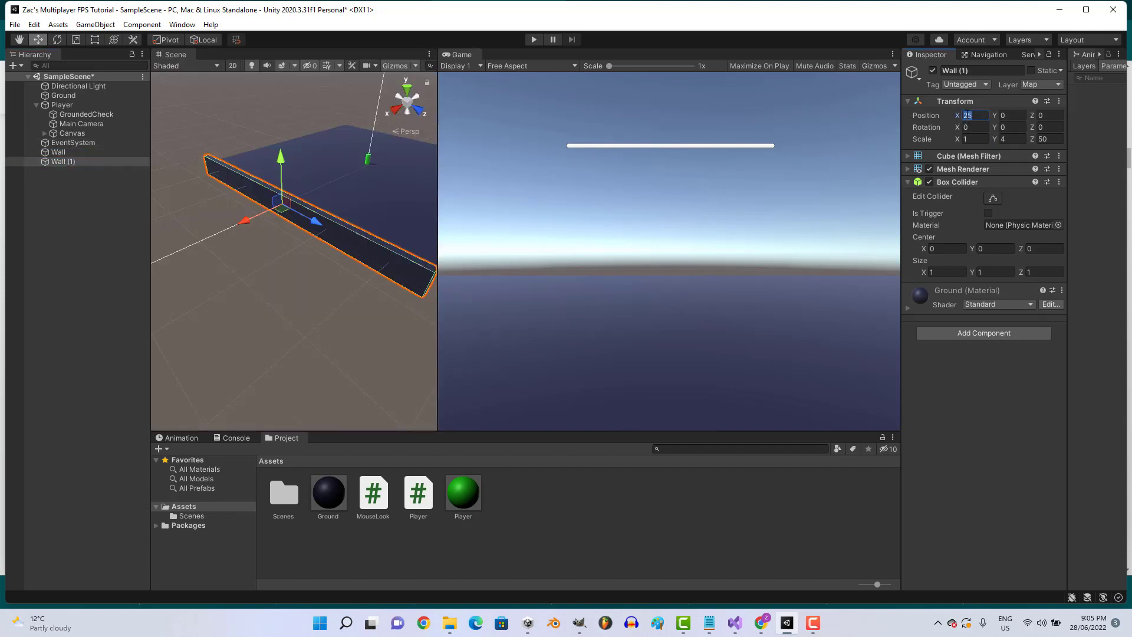
Step: Position the copied wall at X -25 and set a wall's Z position to -25
text(-25)
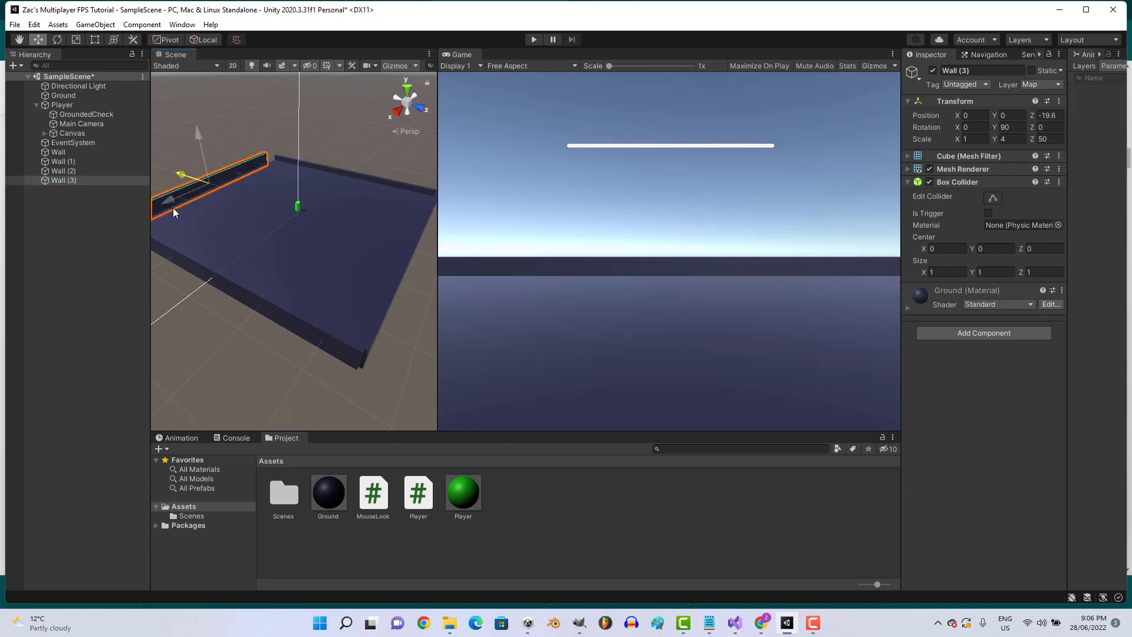
triple_click(1046, 115)
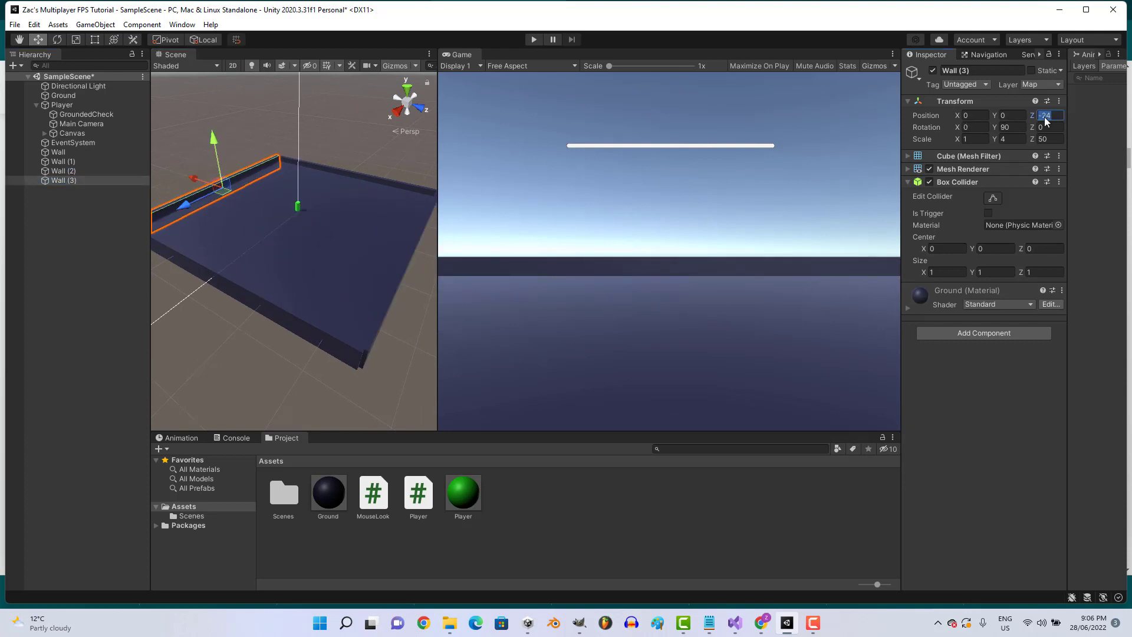
text(-25)
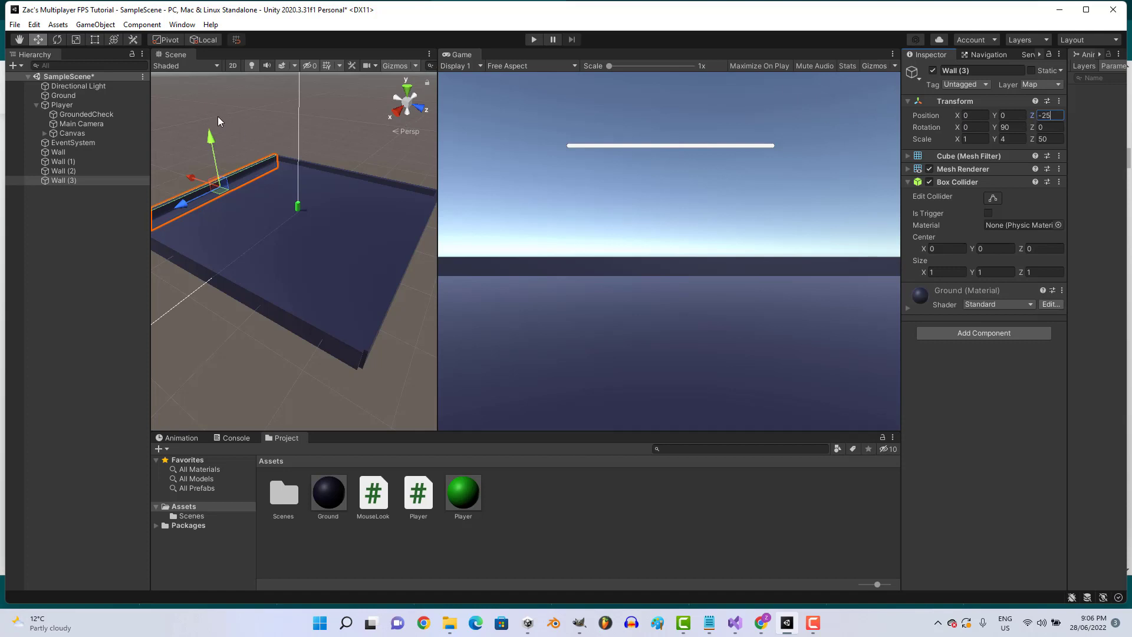
click(71, 133)
text(Map)
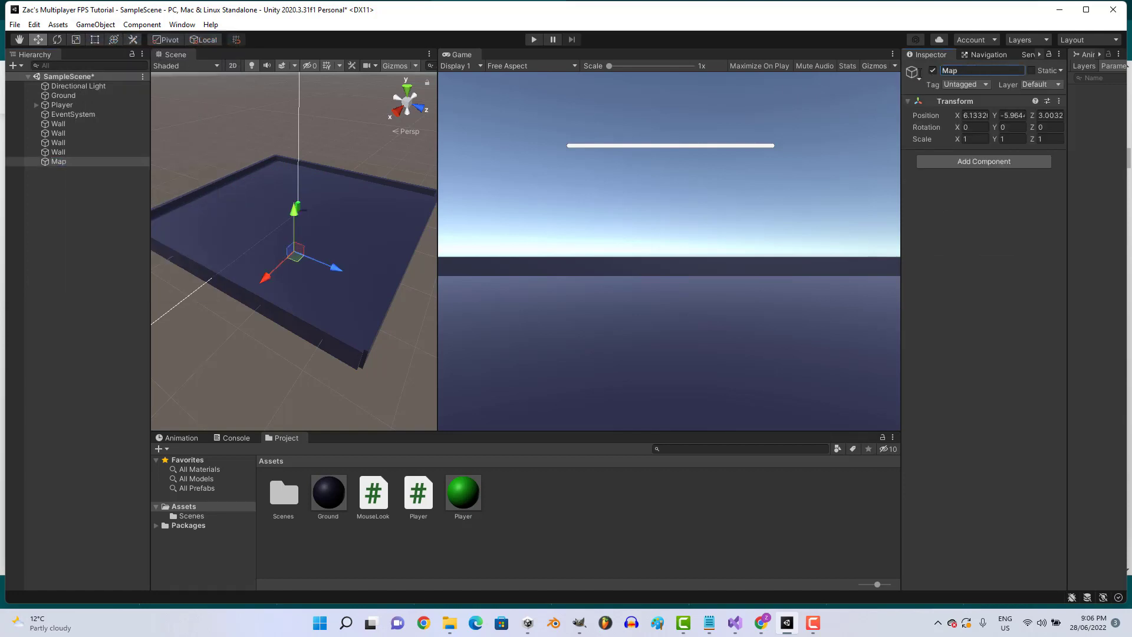
Step: Select Ground and the four Walls, parent them under Map, and collapse Map's foldout
click(64, 96)
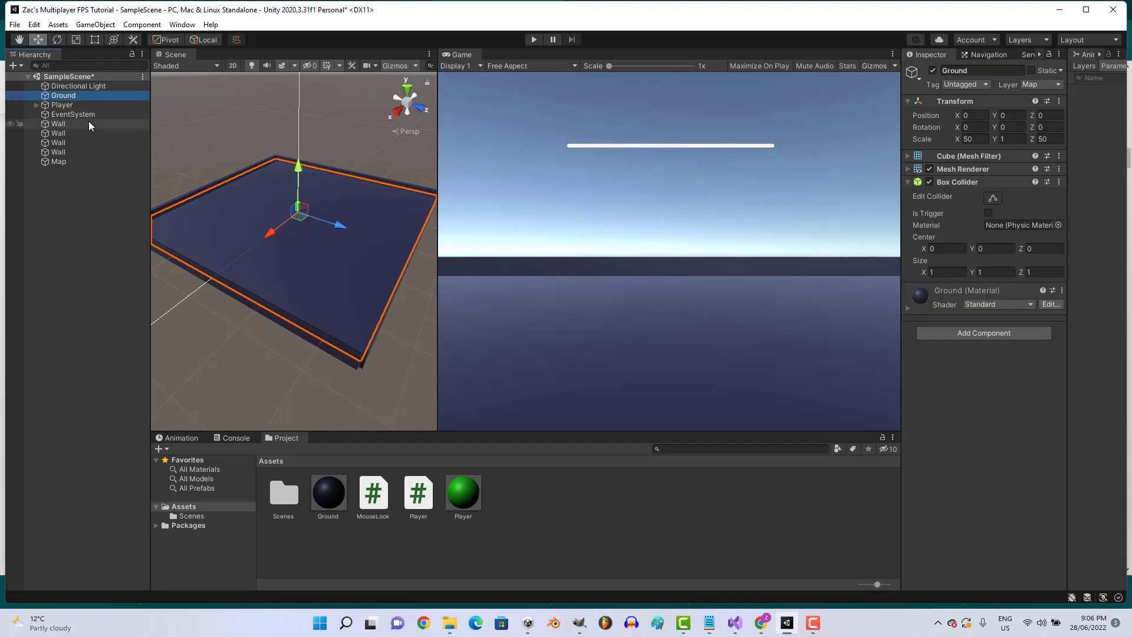
click(57, 152)
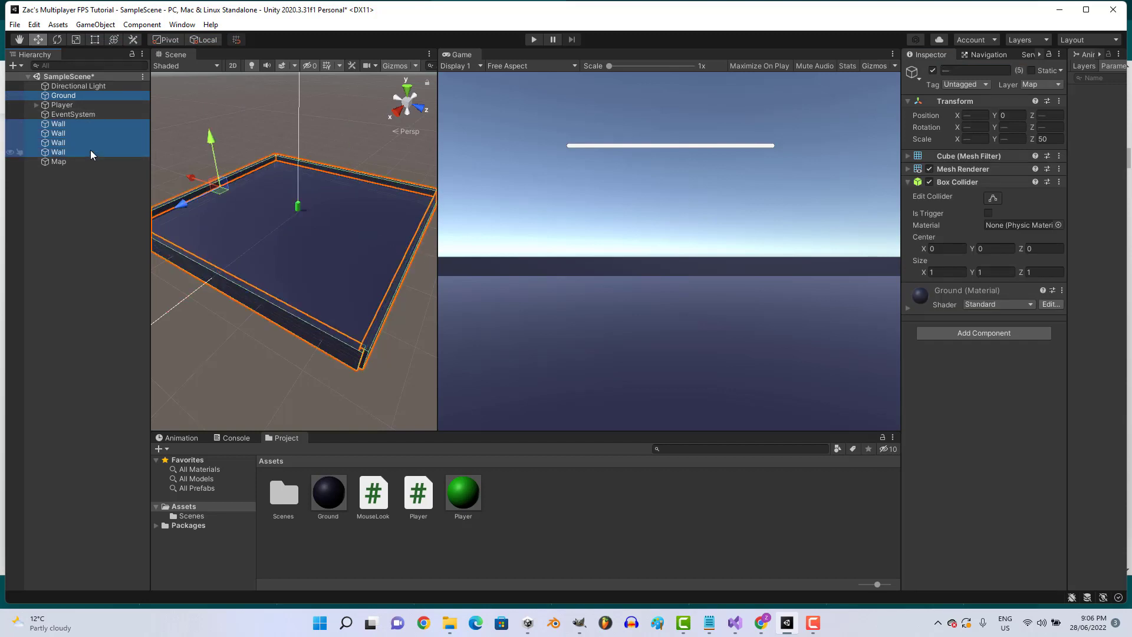
mouse_move(93, 160)
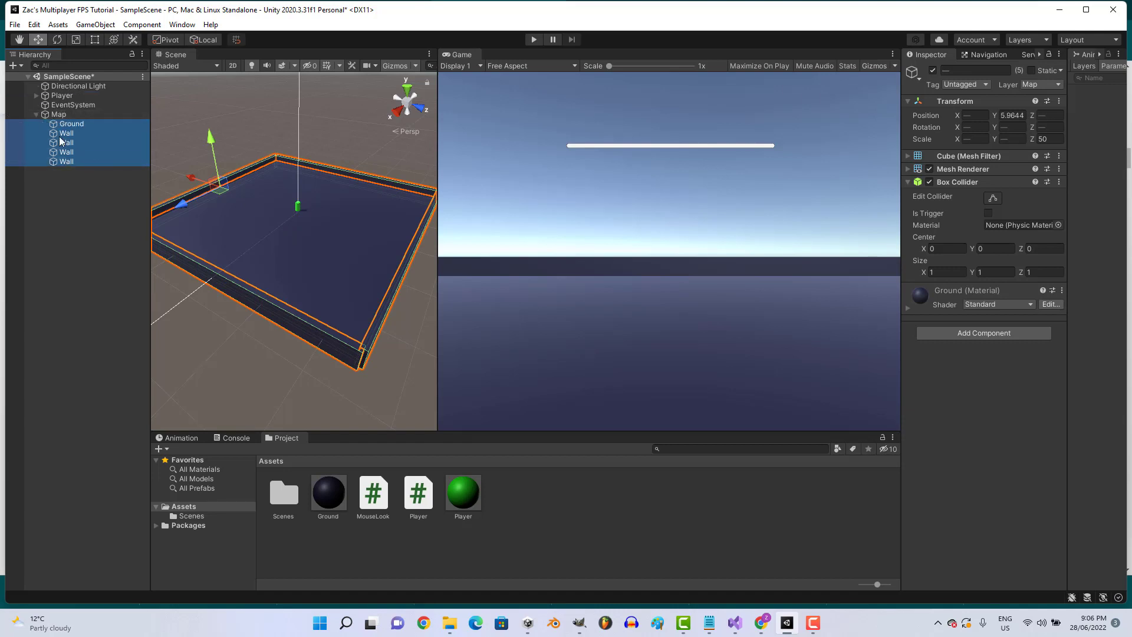
click(65, 133)
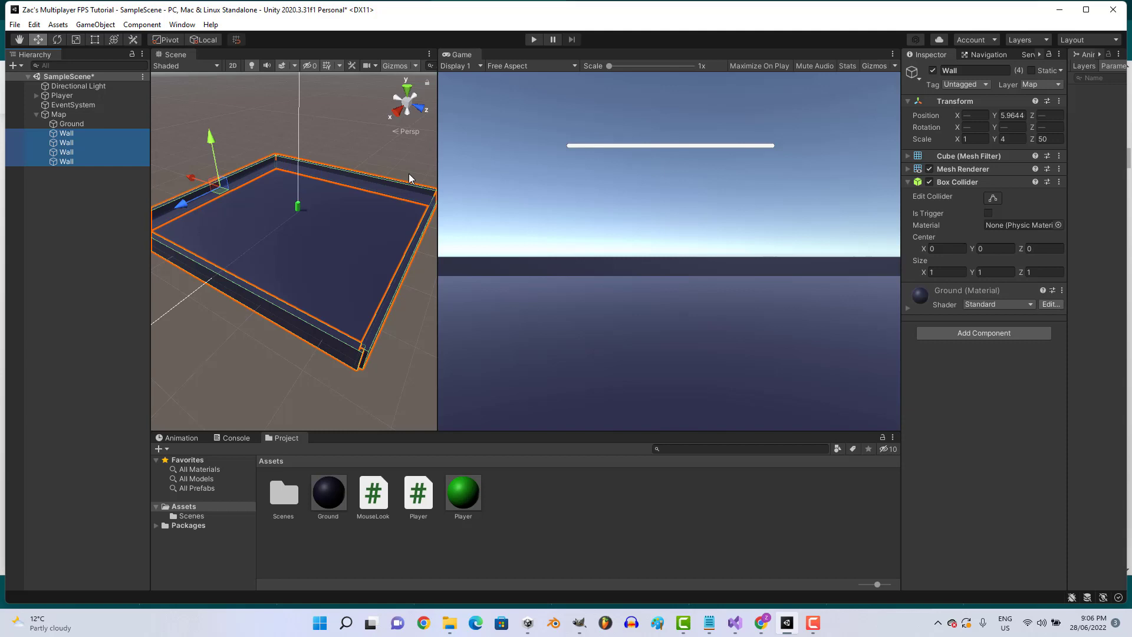
click(86, 161)
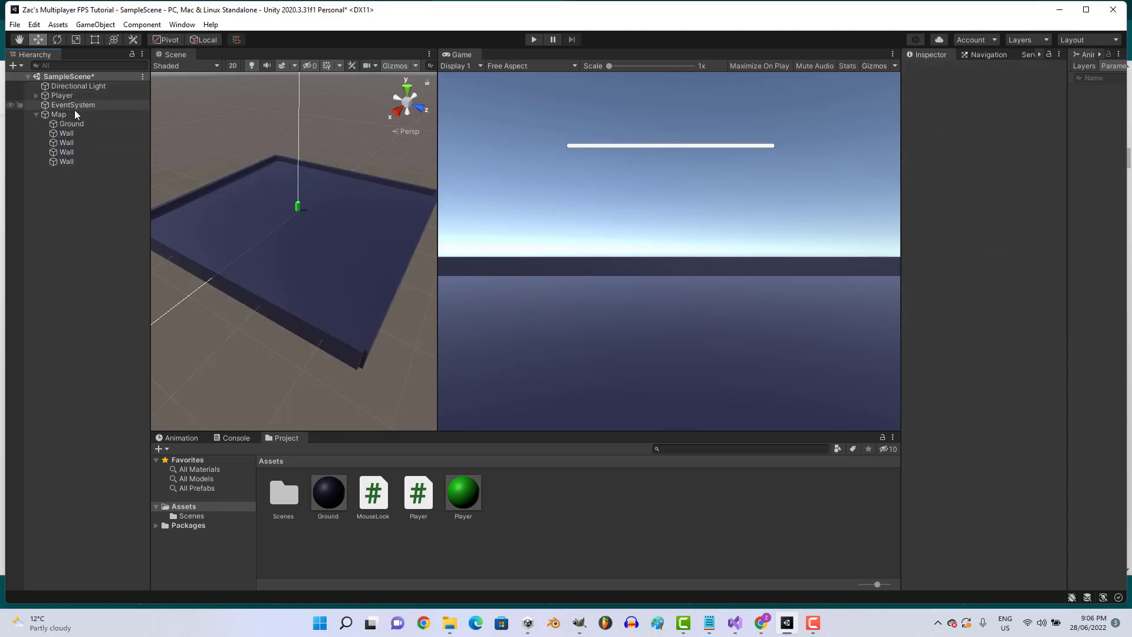
click(35, 114)
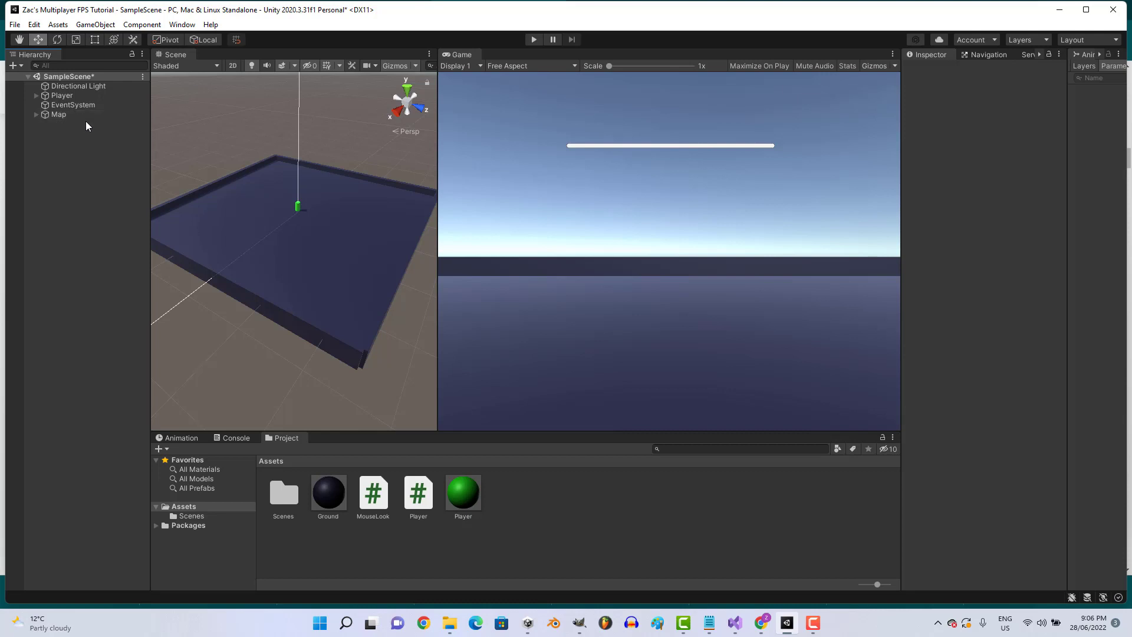
mouse_move(82, 161)
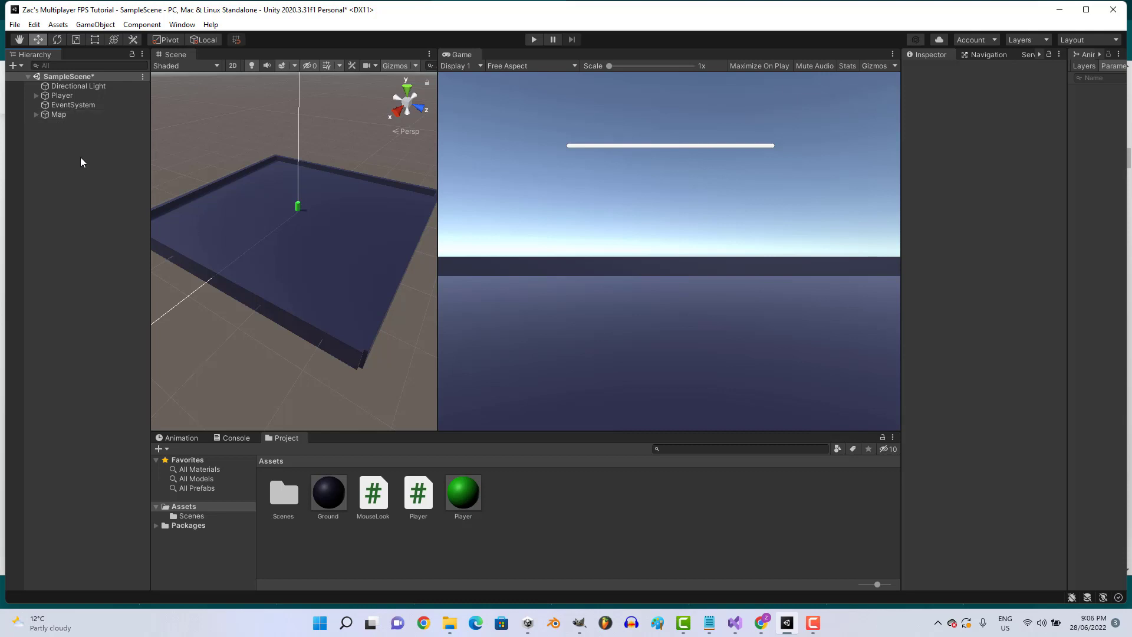